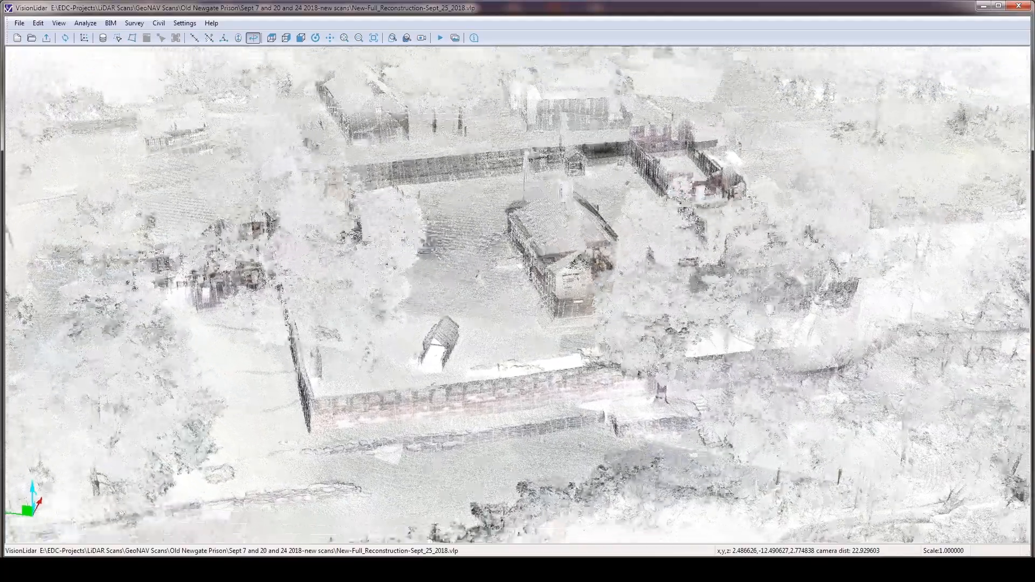
- Bring up the global and view settings window showing 85% point cloud transparency
{"action": "left_click", "coordinate": [185, 22]}
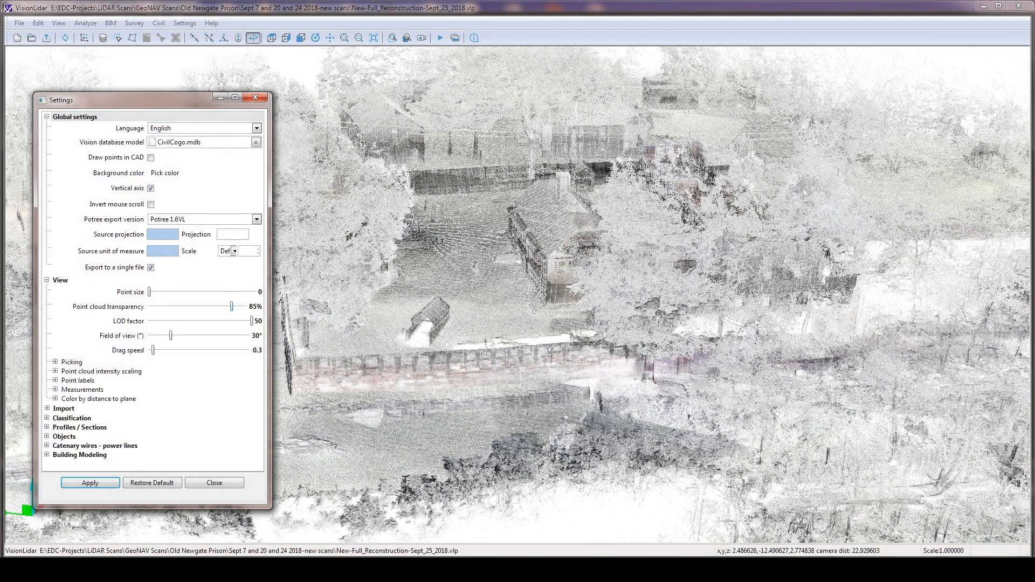
- Lower the point cloud transparency slider to 1% so the scan renders nearly opaque
{"action": "left_click", "coordinate": [213, 483]}
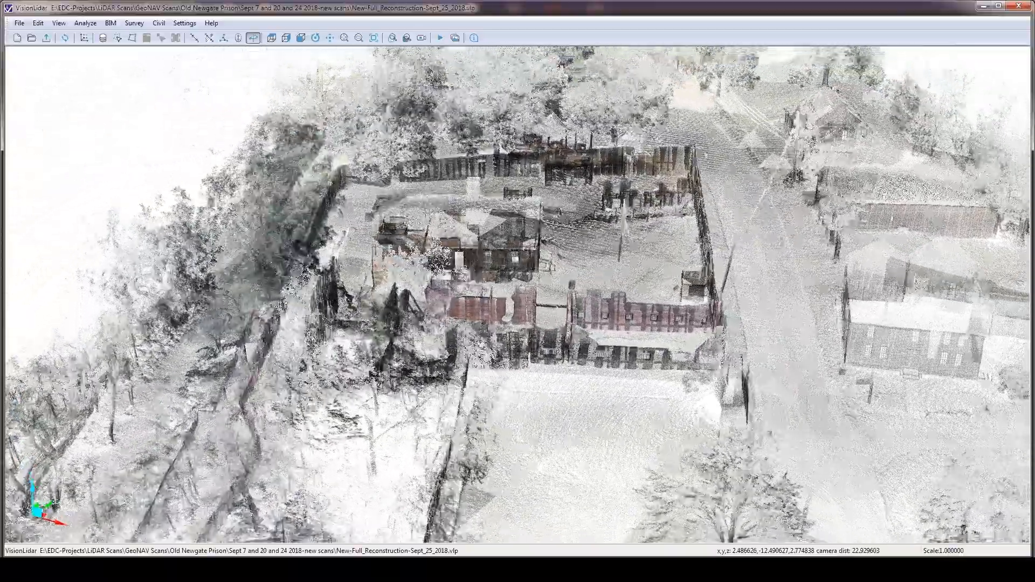
{"action": "left_click", "coordinate": [184, 22]}
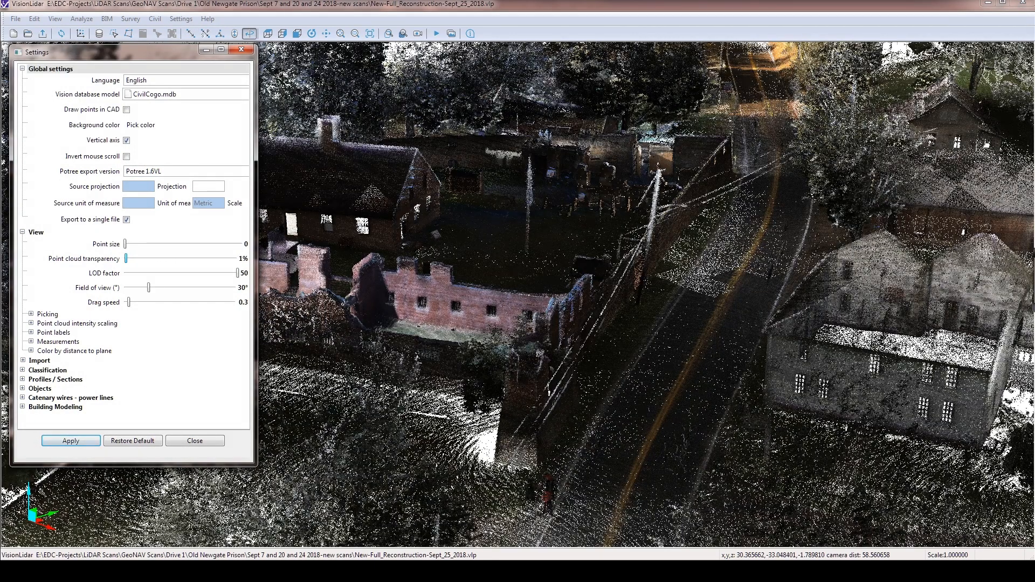
- Apply the new view settings and dismiss the Settings window
{"action": "left_click", "coordinate": [194, 440]}
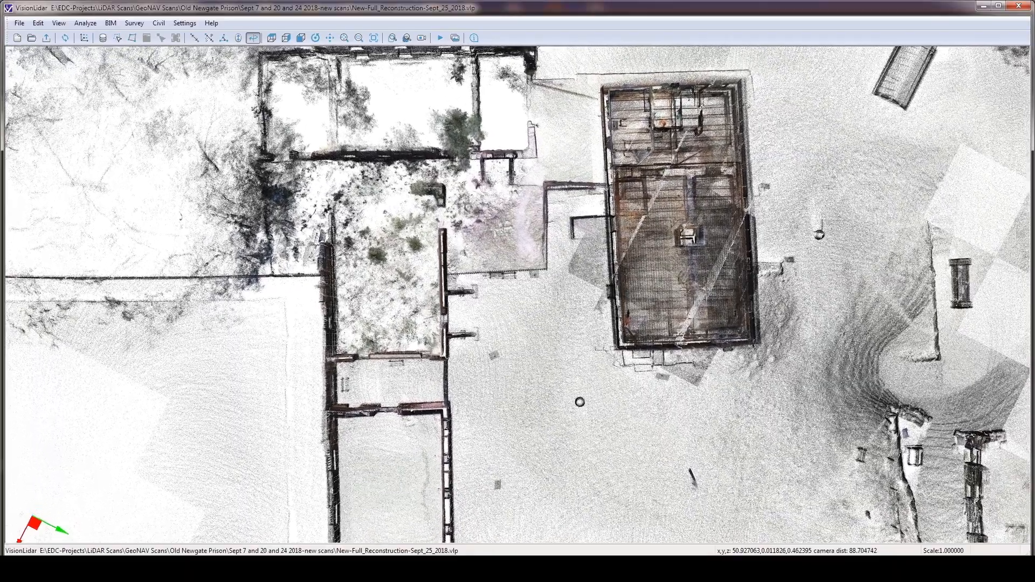
- Start the Edit > Fence tool and fence the rectangular building to zoom into its interior plan
{"action": "left_click", "coordinate": [38, 23]}
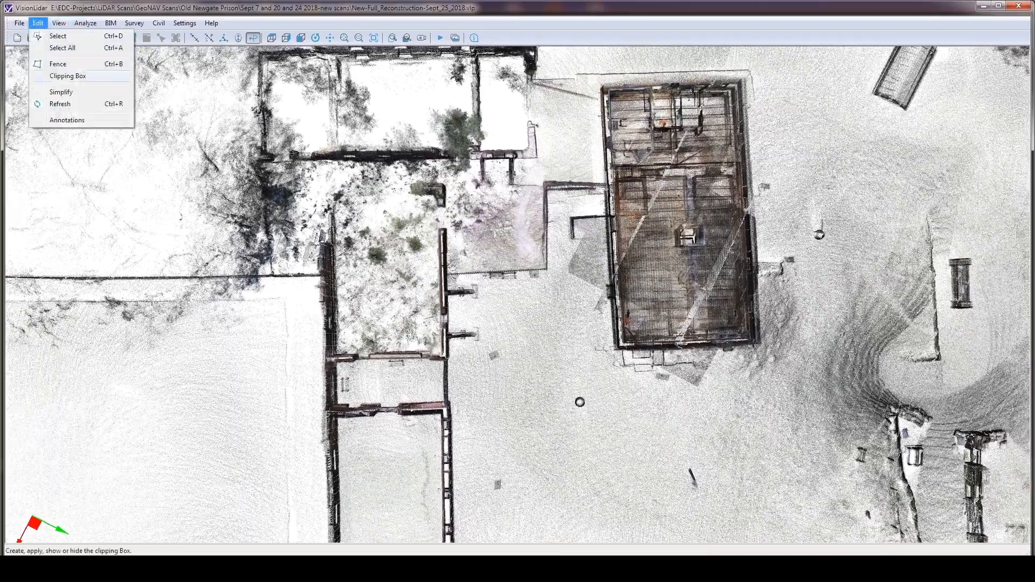
{"action": "left_click", "coordinate": [57, 64]}
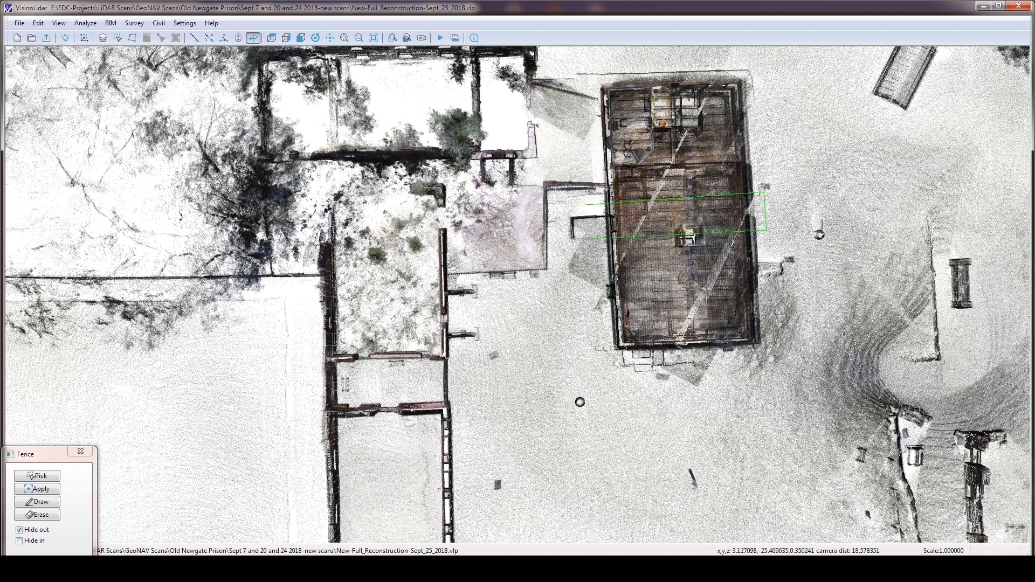
{"action": "left_click", "coordinate": [38, 488]}
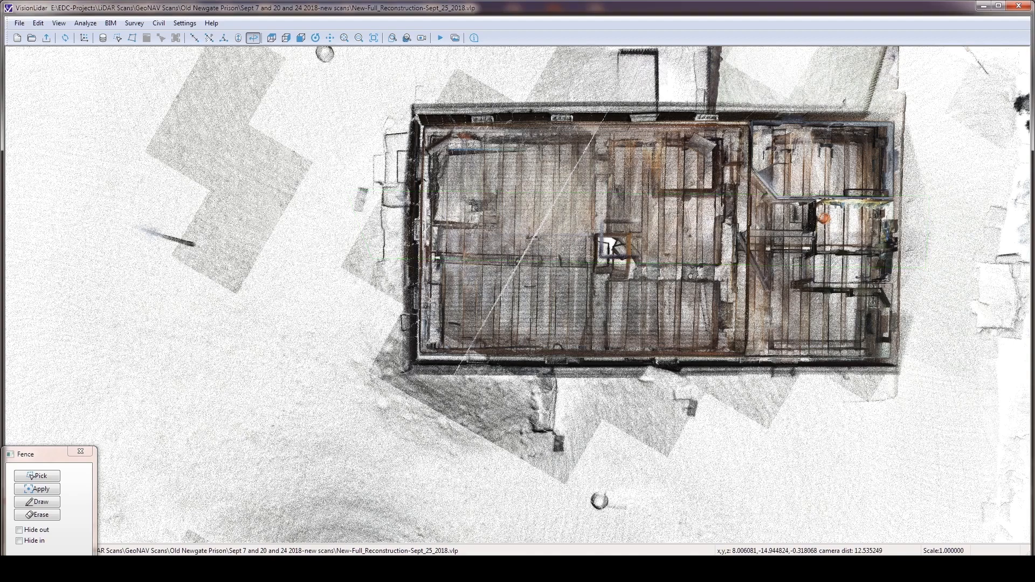
{"action": "left_click", "coordinate": [20, 529]}
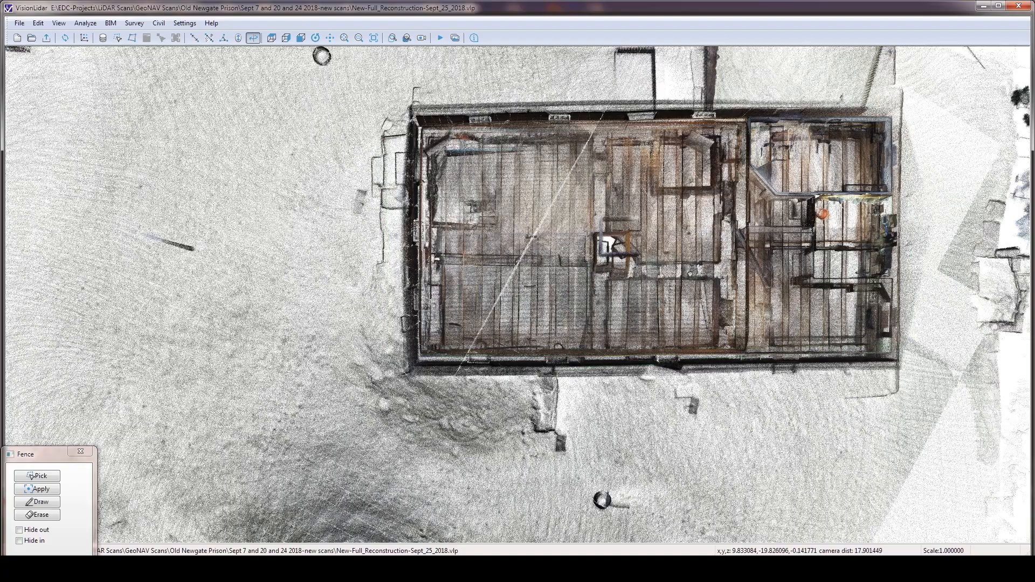
{"action": "left_click", "coordinate": [20, 529]}
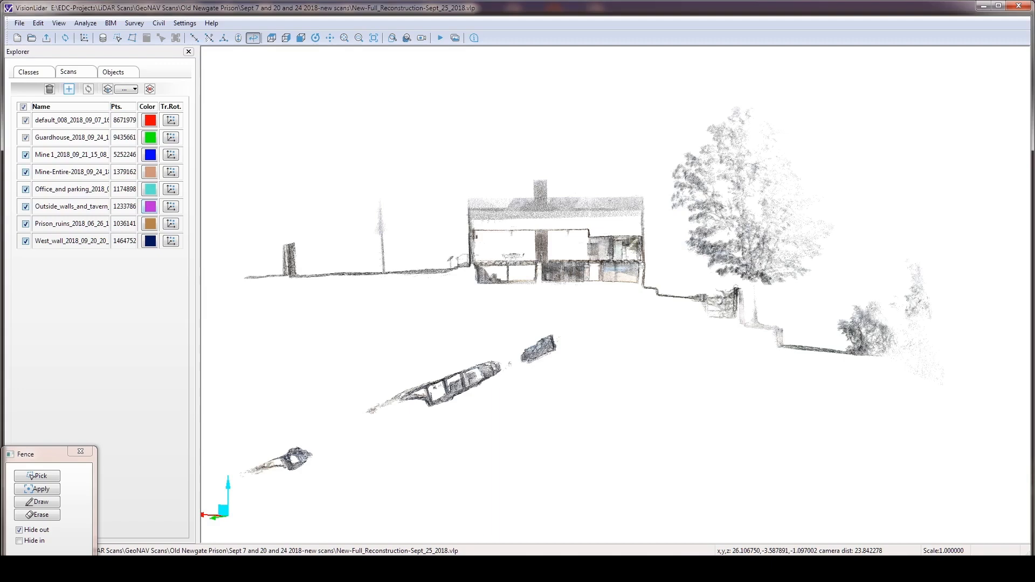
- Close the Explorer scans panel so the point cloud fills the whole view
{"action": "left_click", "coordinate": [188, 52]}
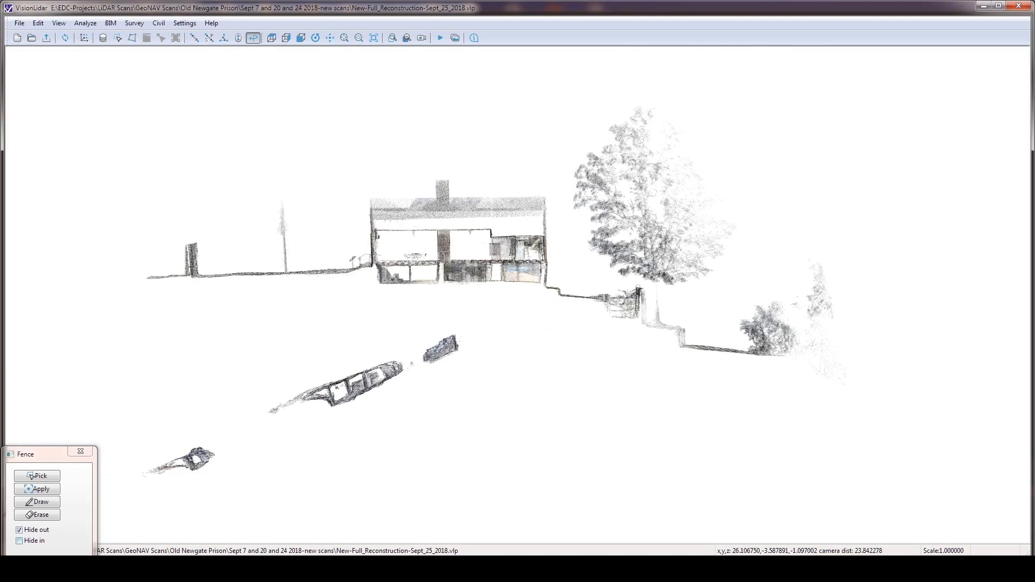
{"action": "left_click", "coordinate": [20, 529]}
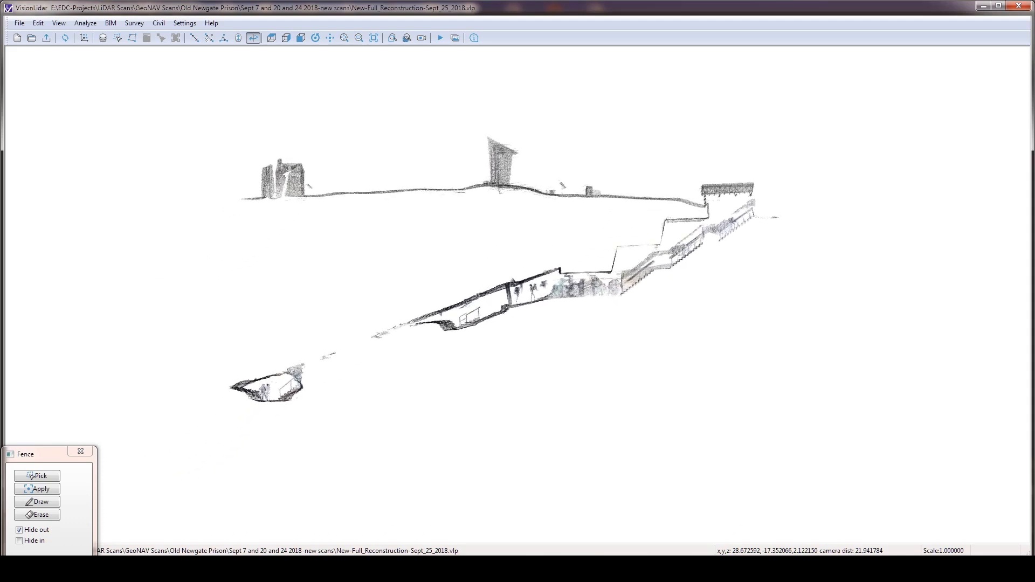
{"action": "mouse_move", "coordinate": [184, 23]}
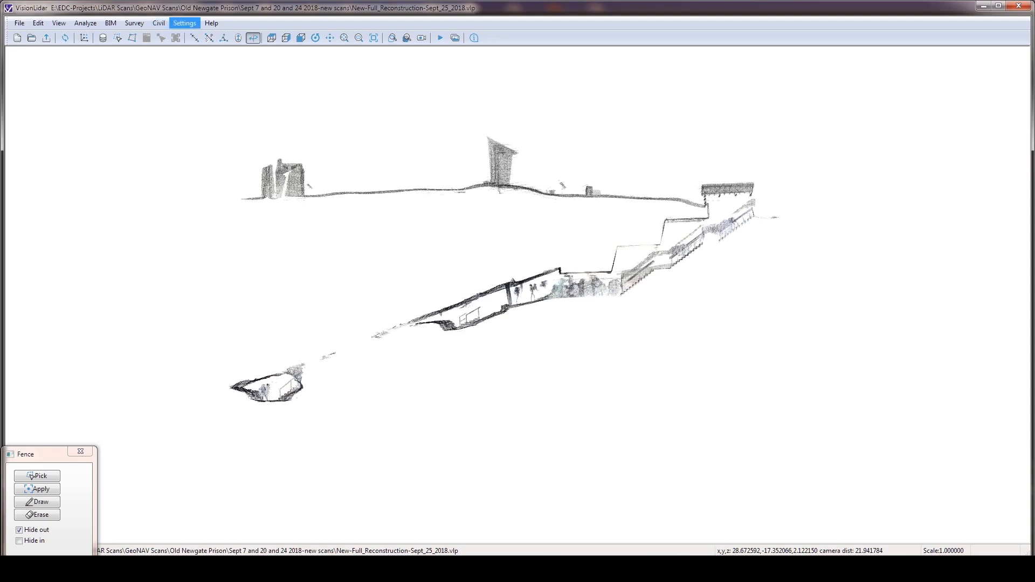
{"action": "left_click", "coordinate": [184, 23]}
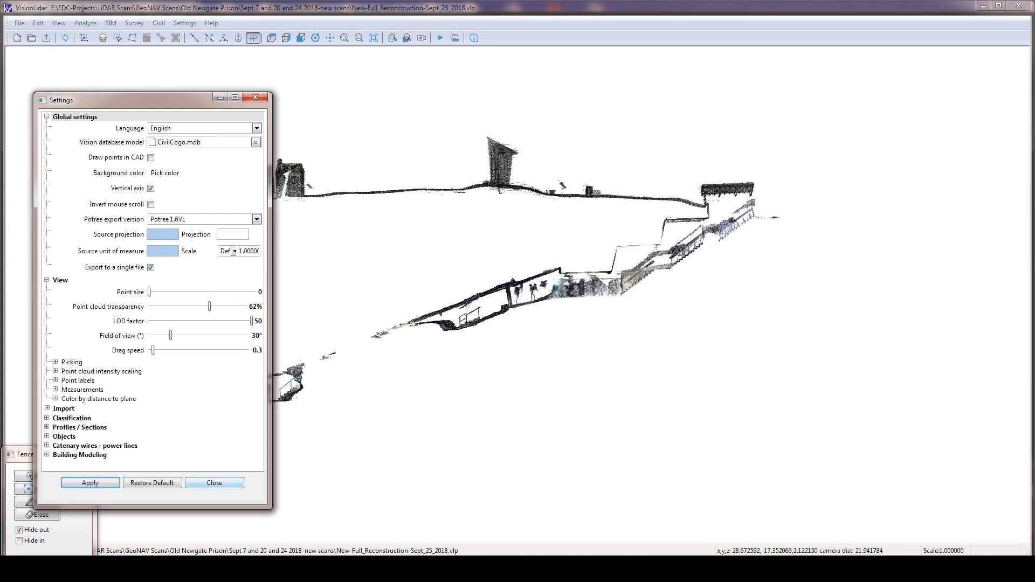
{"action": "left_click", "coordinate": [213, 482]}
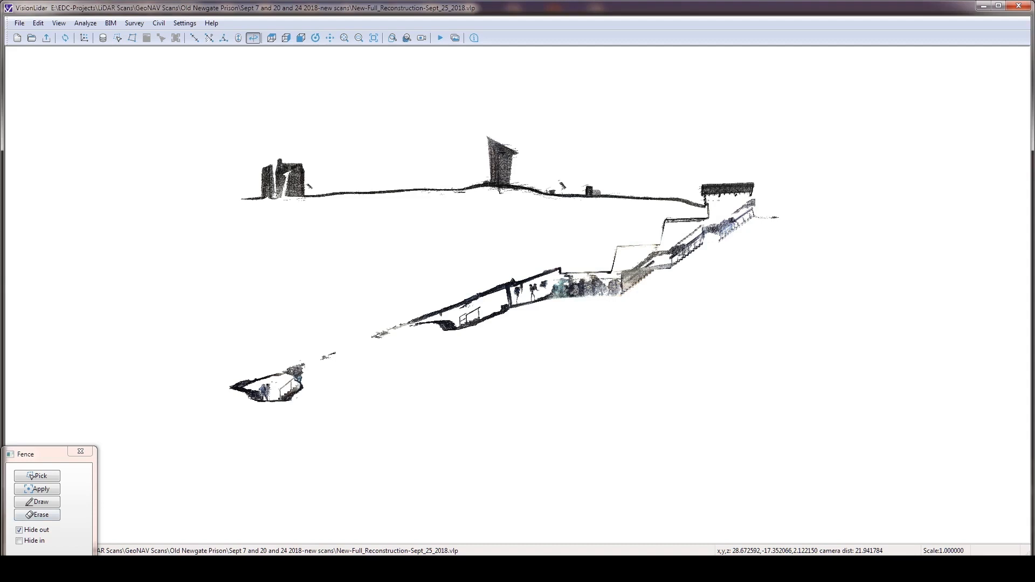
{"action": "left_click", "coordinate": [20, 529]}
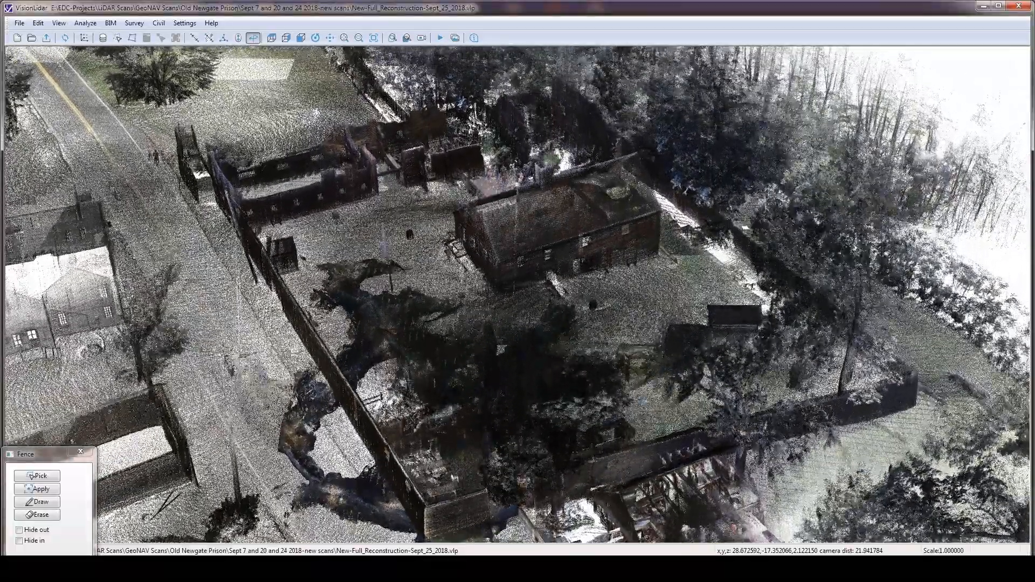
- Show the Explorer panel listing the project's eight scans via View > Explorer
{"action": "left_click", "coordinate": [58, 23]}
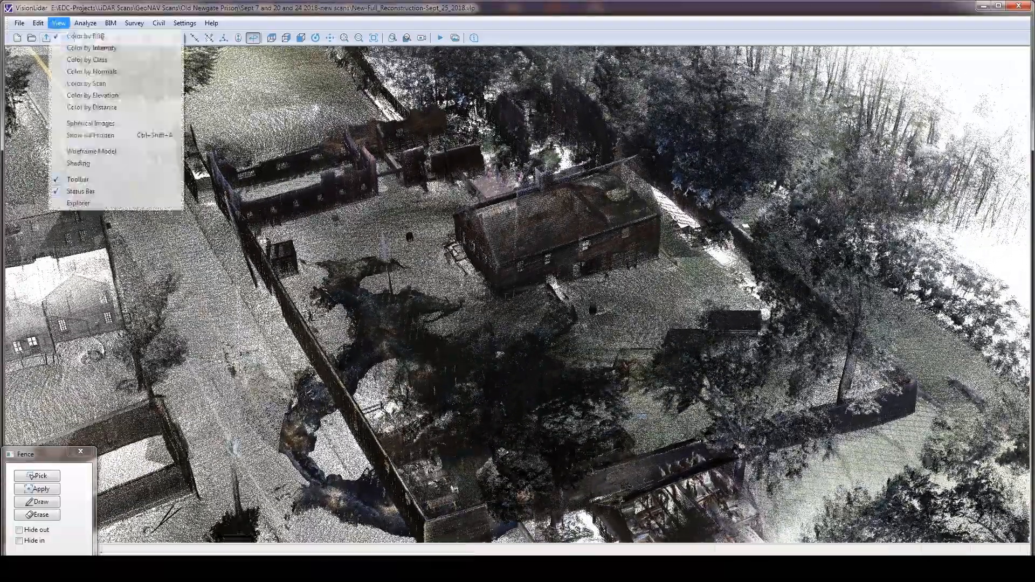
{"action": "left_click", "coordinate": [77, 203]}
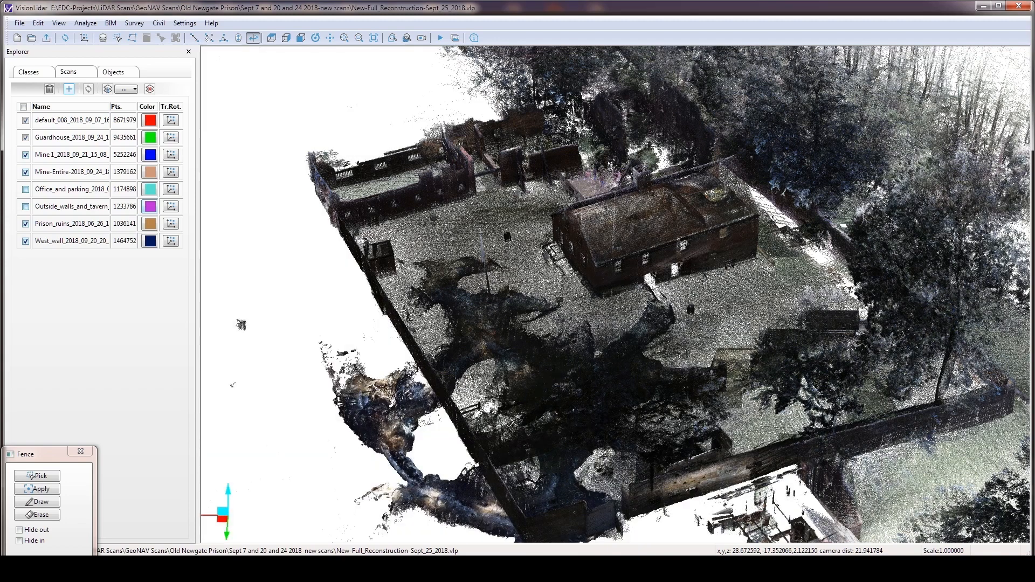
- Hide the default_008 ground scan and another surrounding prison scan, leaving mine and guardhouse
{"action": "left_click", "coordinate": [25, 119]}
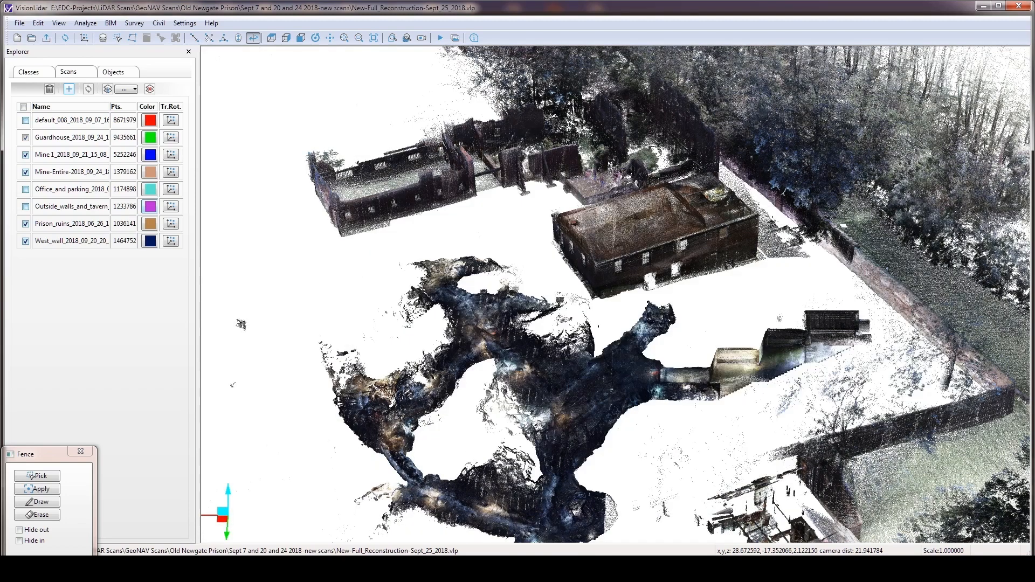
{"action": "left_click", "coordinate": [25, 120]}
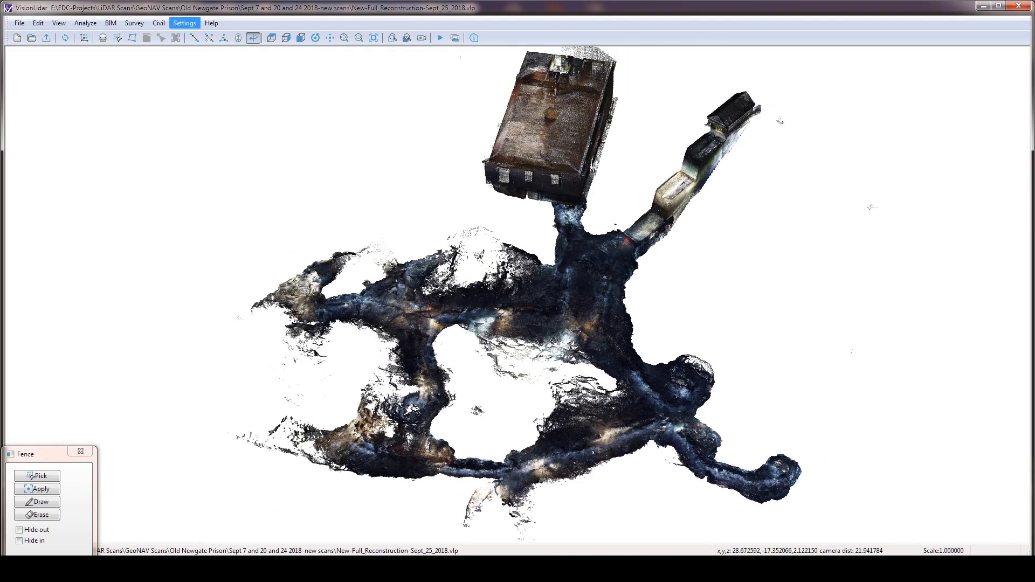
- Set the background colour to black with 0% point cloud transparency and close Settings
{"action": "left_click", "coordinate": [184, 23]}
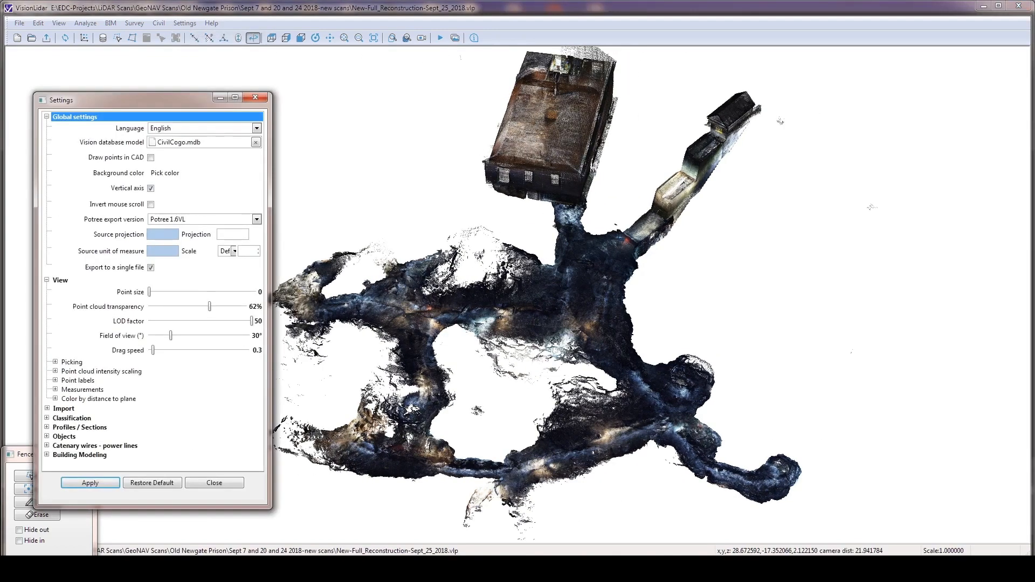
{"action": "left_click", "coordinate": [164, 172]}
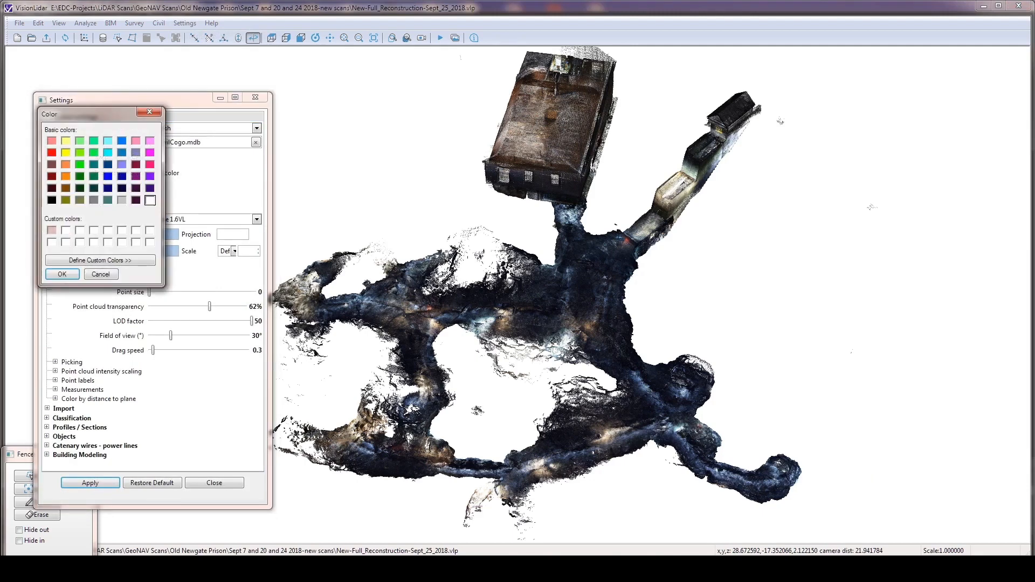
{"action": "left_click", "coordinate": [51, 200]}
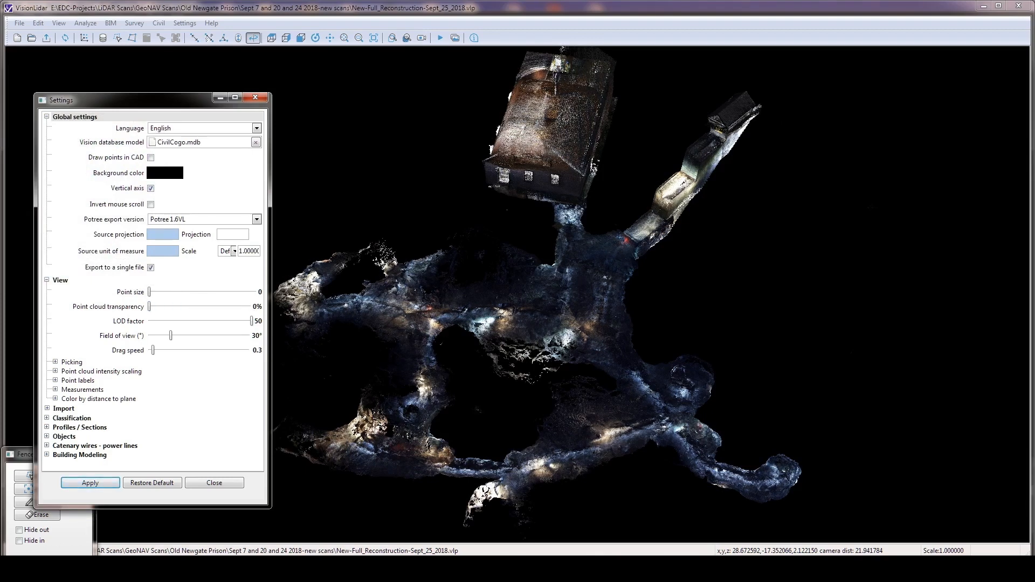
{"action": "left_click", "coordinate": [214, 483]}
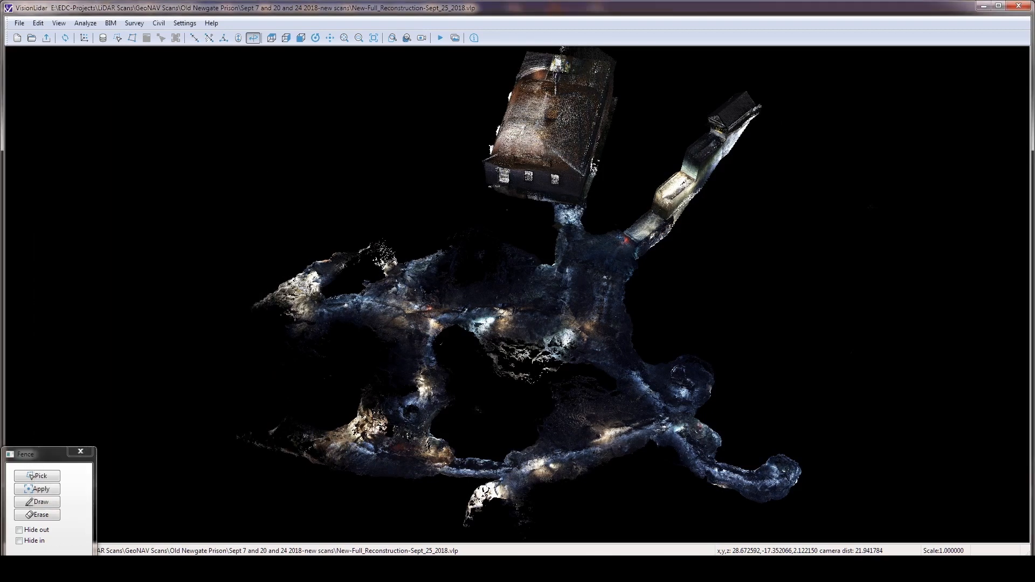